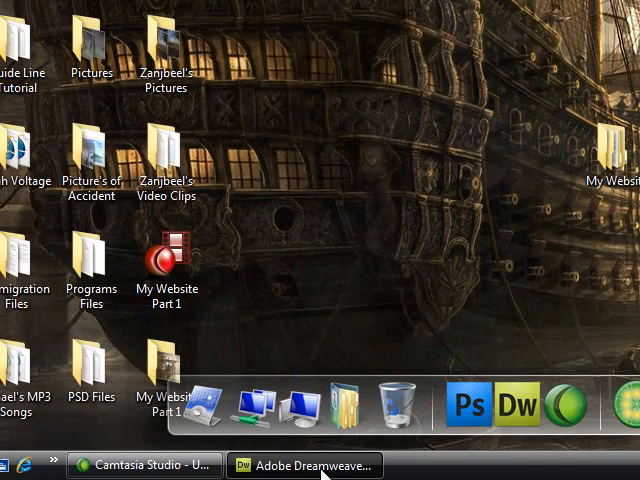
Bring Dreamweaver forward and confirm the My Website site in Manage Sites
left_click(305, 463)
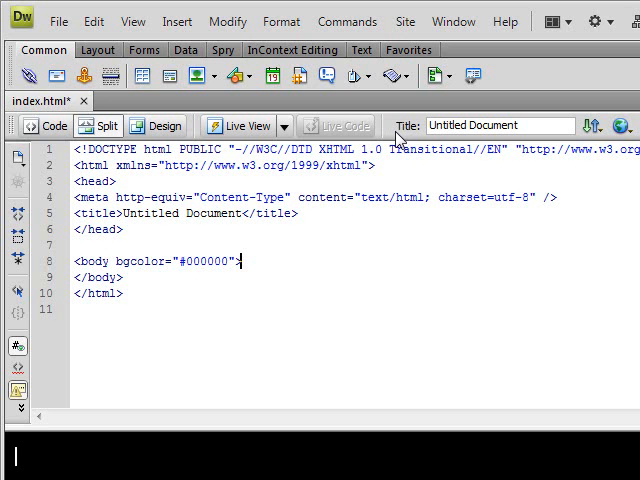
left_click(157, 125)
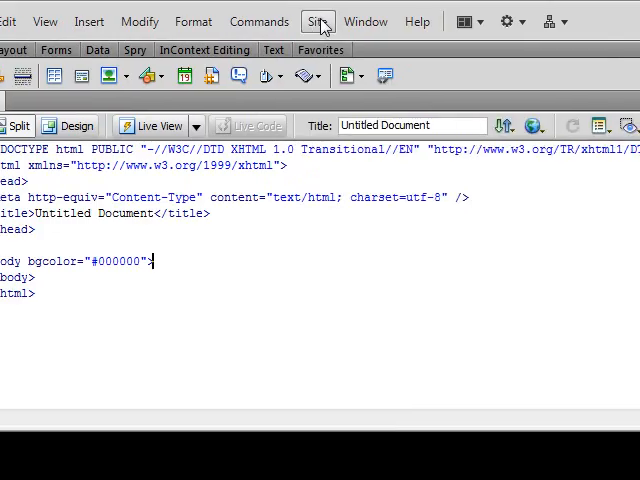
left_click(316, 21)
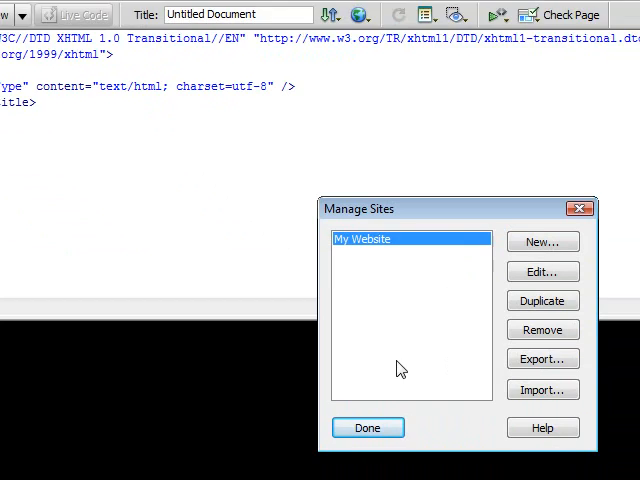
left_click(368, 427)
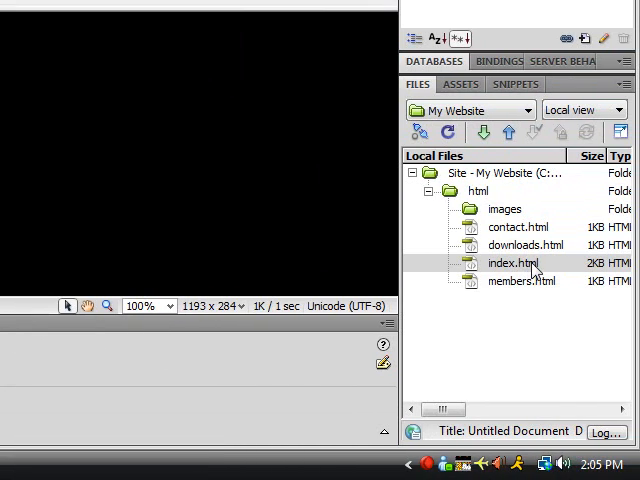
Open index.html and insert a centred 1x1 header table, 1000 px wide, height 200
left_click(511, 263)
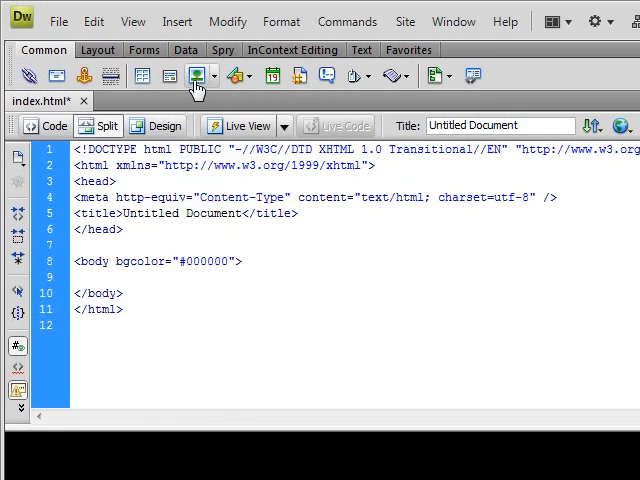
left_click(190, 70)
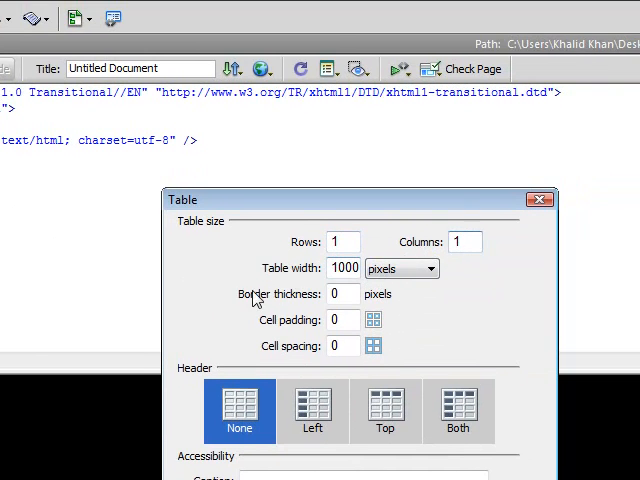
mouse_move(310, 335)
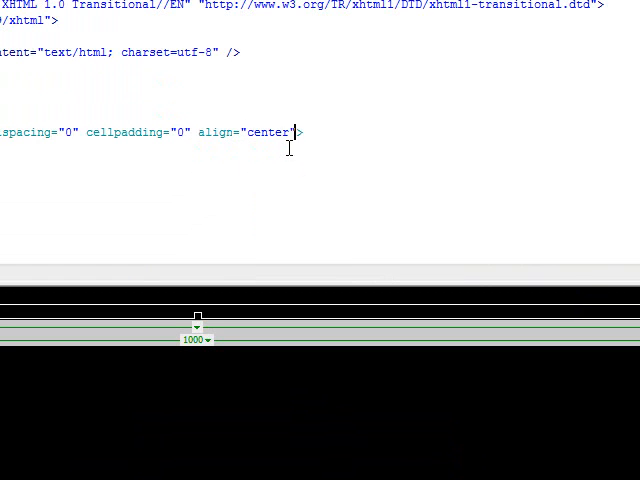
type("height=\"")
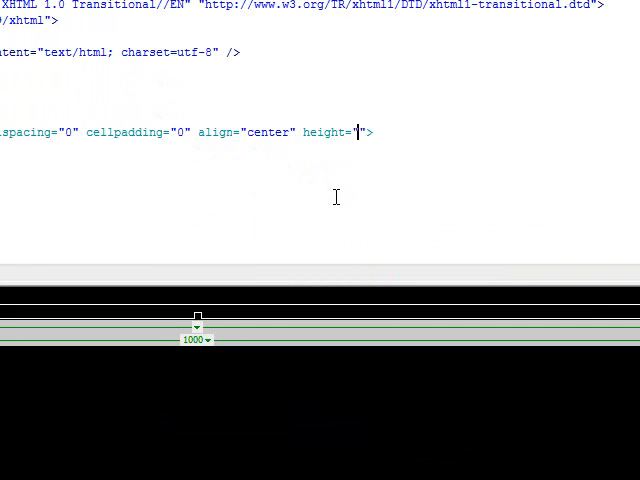
type("200\" bgcolor=\"#333333")
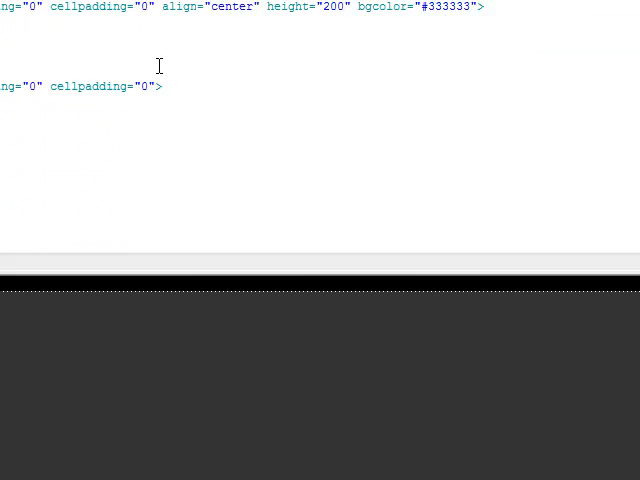
Add align="center" and height 40 to the second 1000-pixel table in code
type("align=\"")
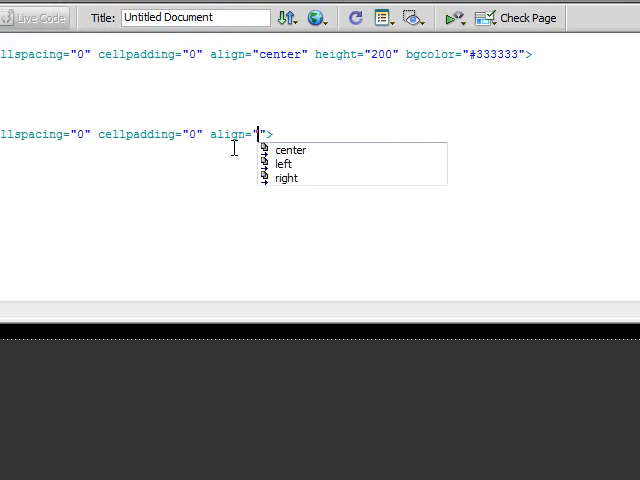
left_click(289, 149)
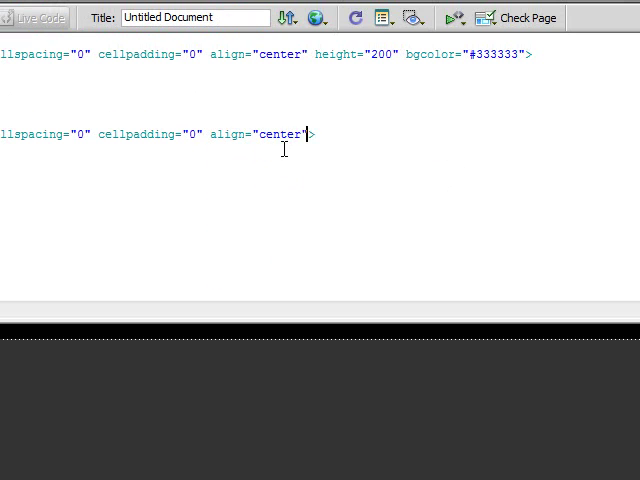
type("\" \"")
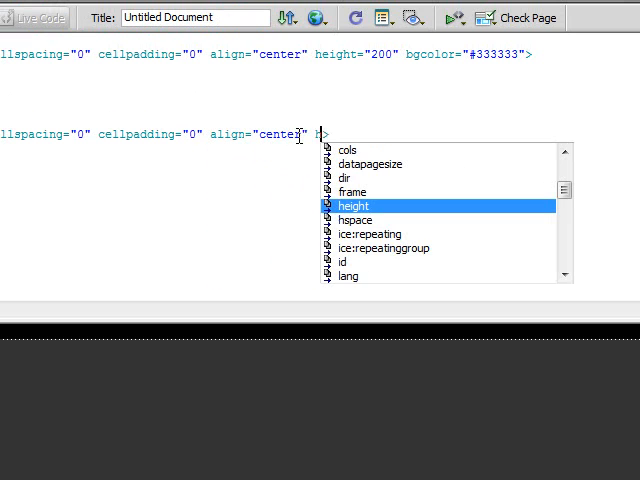
left_click(353, 205)
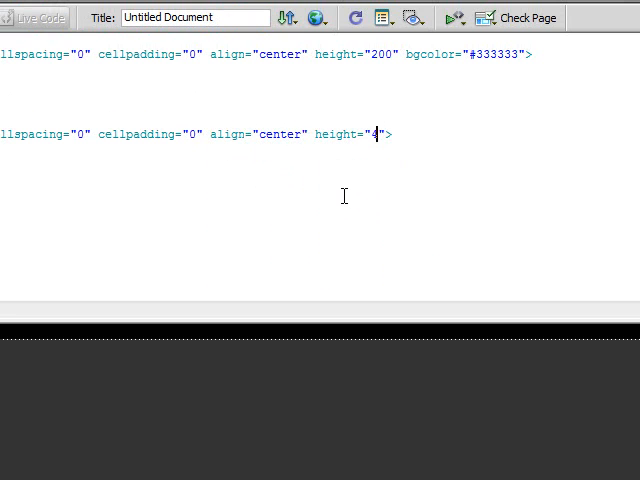
type("0")
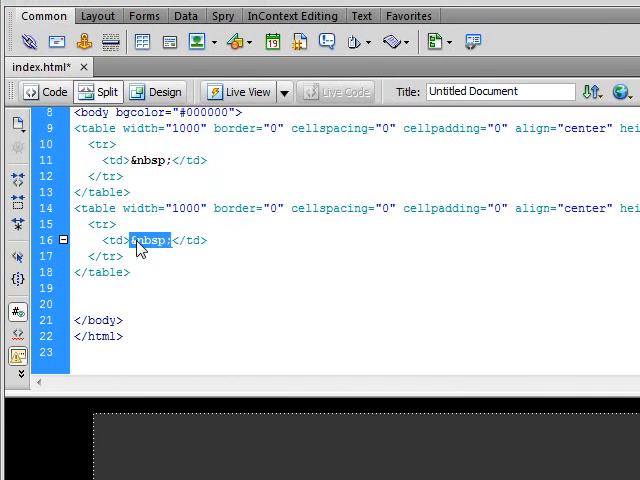
Type Home | Members | Downloads | Contact into the navigation table's cell
type("Home |")
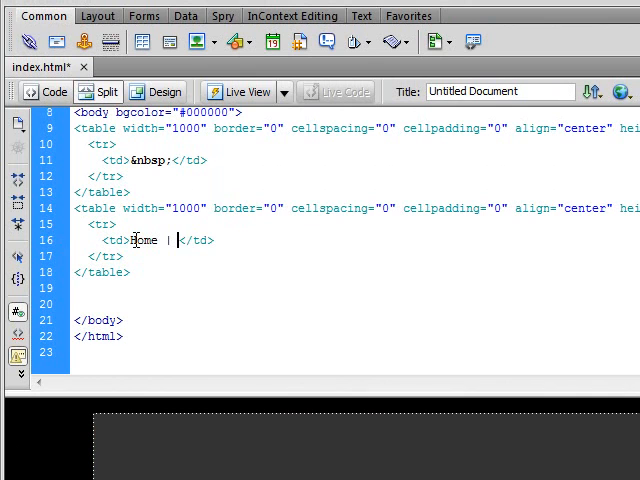
type("N")
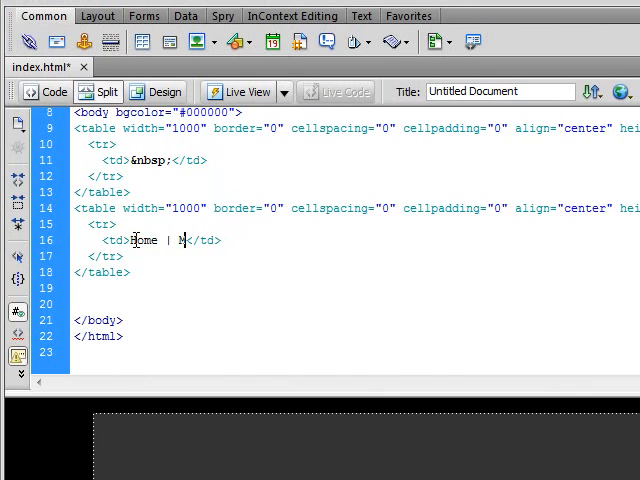
type("Members |")
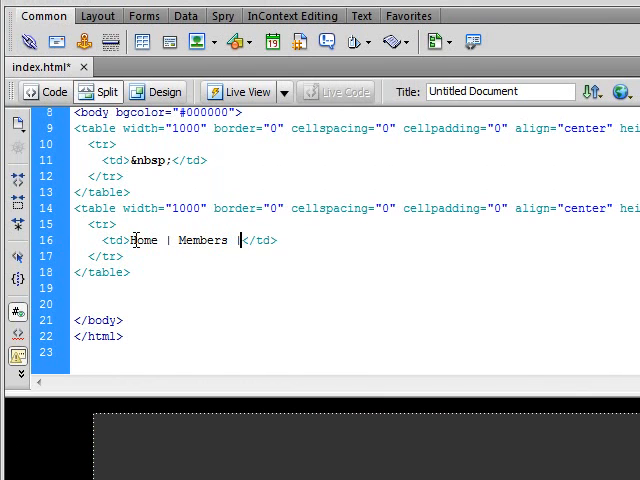
type("Downloads |")
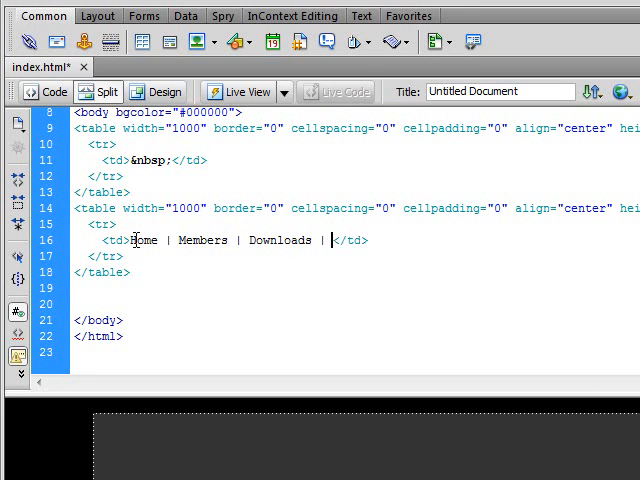
type("Contact")
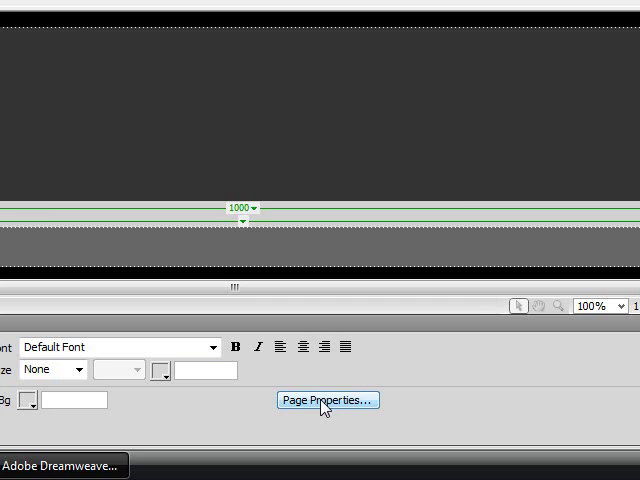
In Page Properties, set text to Arial, Helvetica, sans-serif, 12 px, colour #FFF
left_click(326, 400)
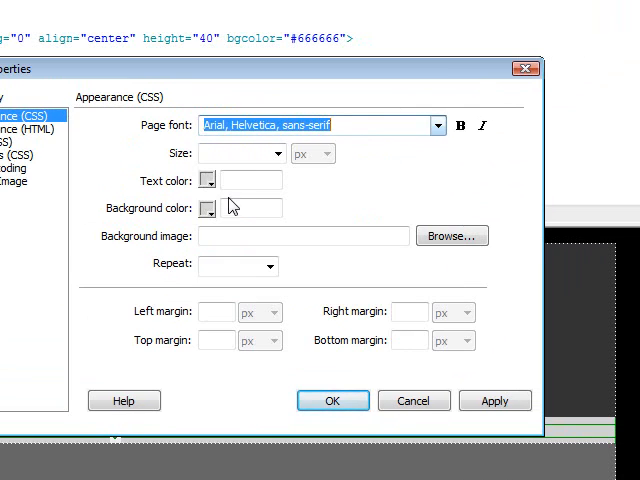
type("12")
left_click(251, 180)
type("#FFF")
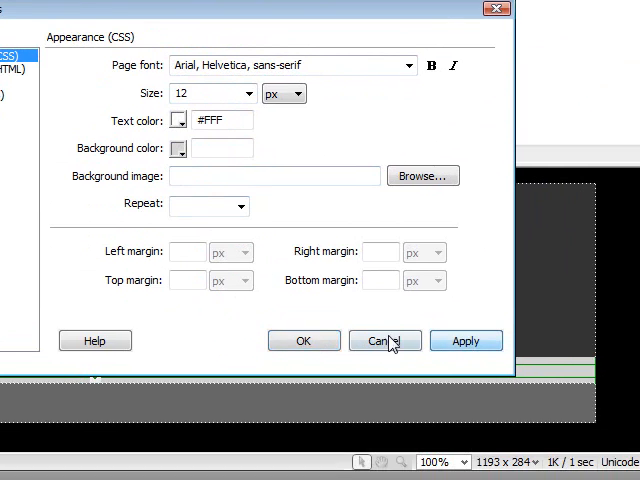
left_click(385, 340)
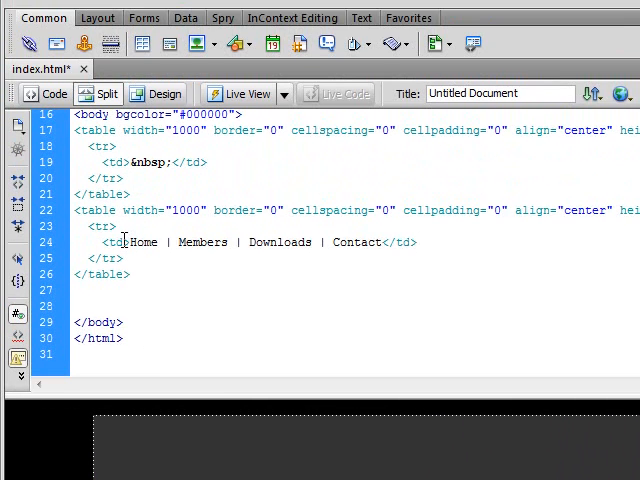
Add align="center" to the navigation bar's td tag in Code view
type("align=\"center\" height=\"40\" bgcolor=\"#666666\">")
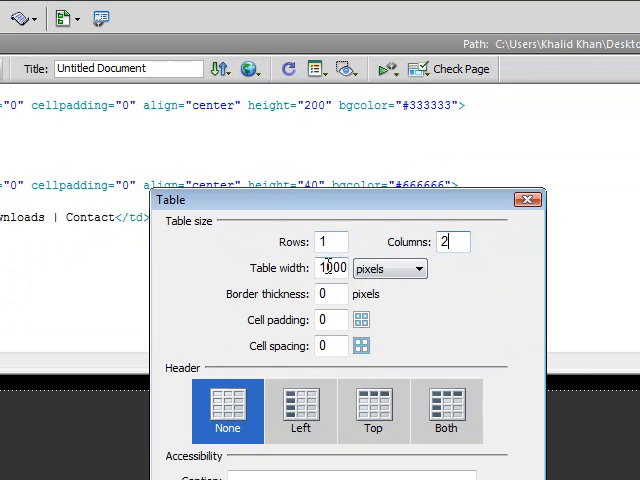
mouse_move(262, 316)
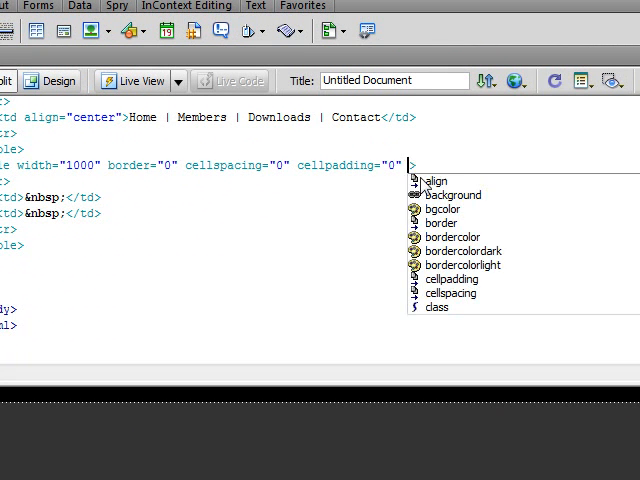
Insert a 1-row, 2-column, 1000-pixel table and give it align="center"
type("align=\"center\" hei")
left_click(55, 197)
type(" bgcolor=\"\"")
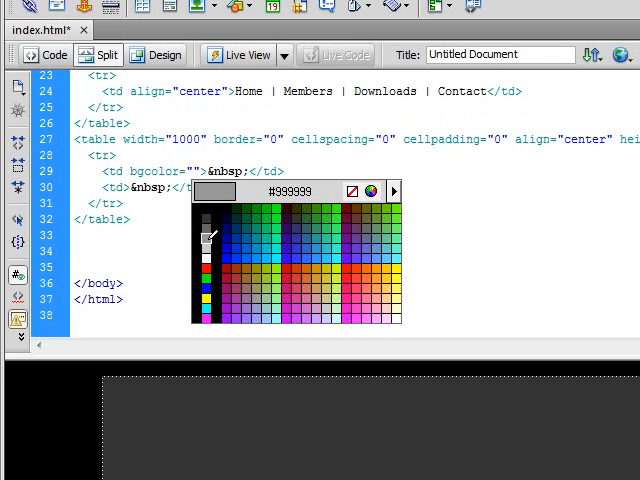
Pick bgcolor #999999 for the left column and #666666 for the right via code hints
left_click(205, 240)
type(" bgcolor=\"#666666")
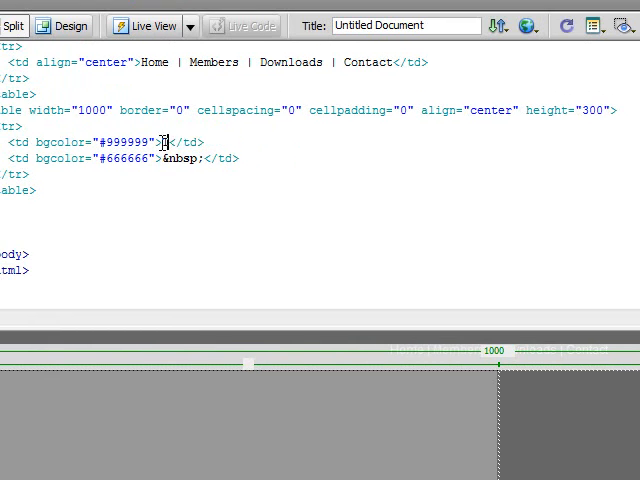
Type placeholder 'Text' into both content columns
type("Text")
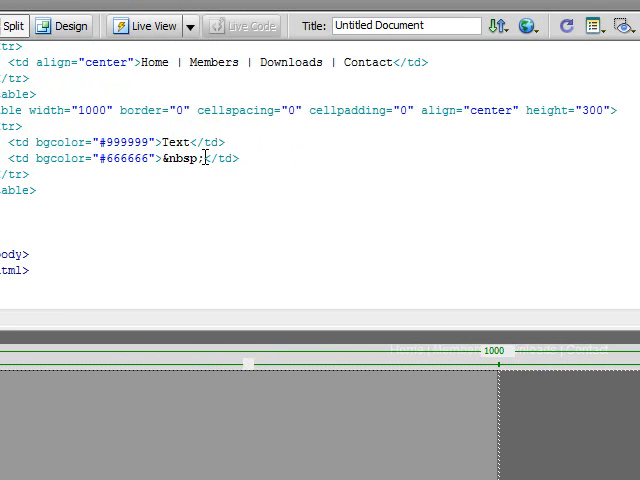
type("Text")
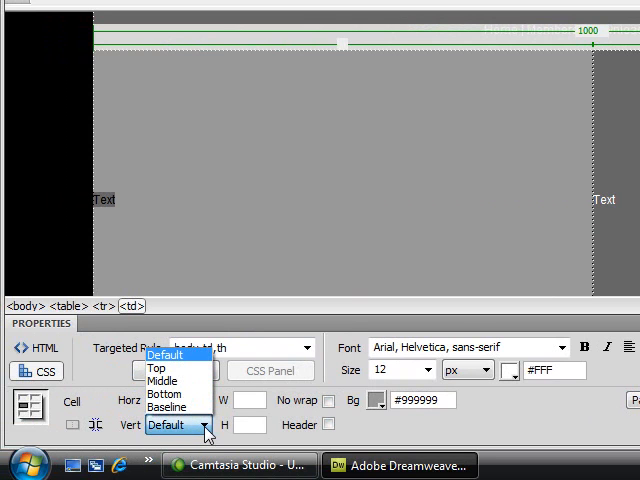
mouse_move(172, 405)
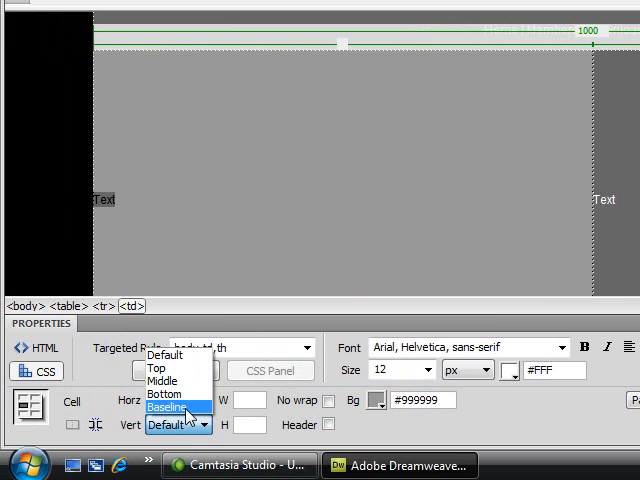
mouse_move(157, 369)
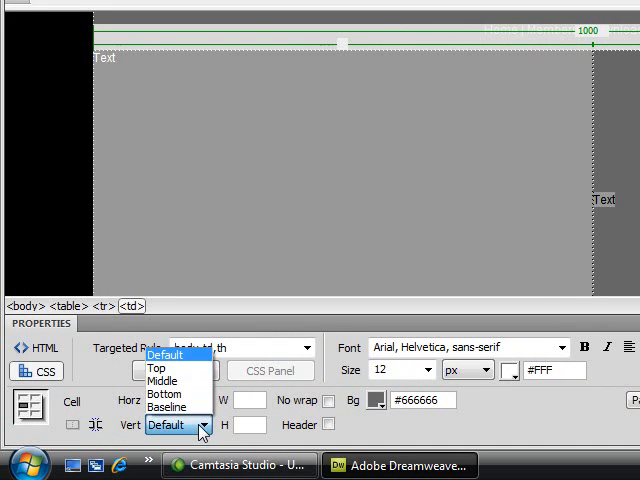
mouse_move(170, 406)
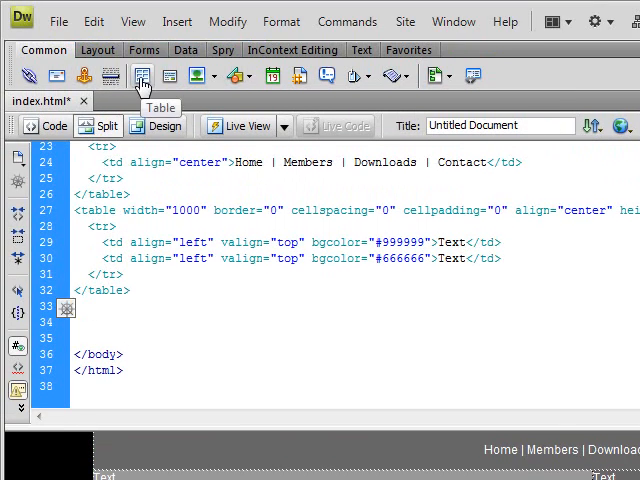
Insert a 1x1 1000-pixel footer table, adding align="center" and a height in code
left_click(142, 75)
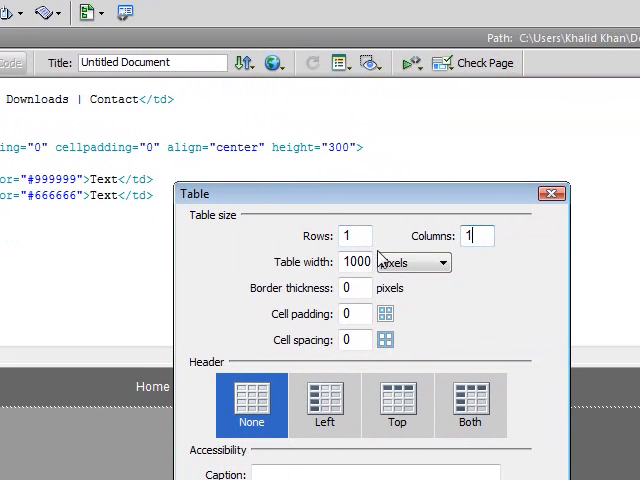
mouse_move(325, 345)
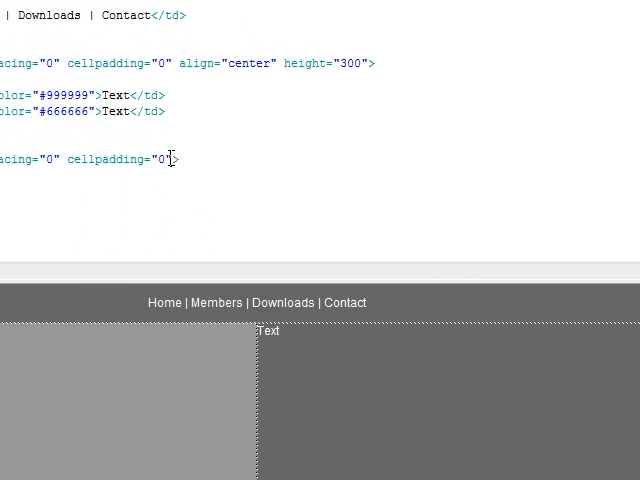
type("align=\"center\" height=\"")
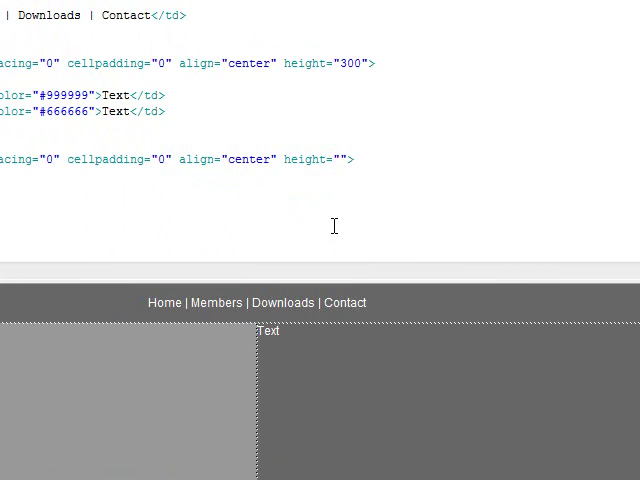
type("400")
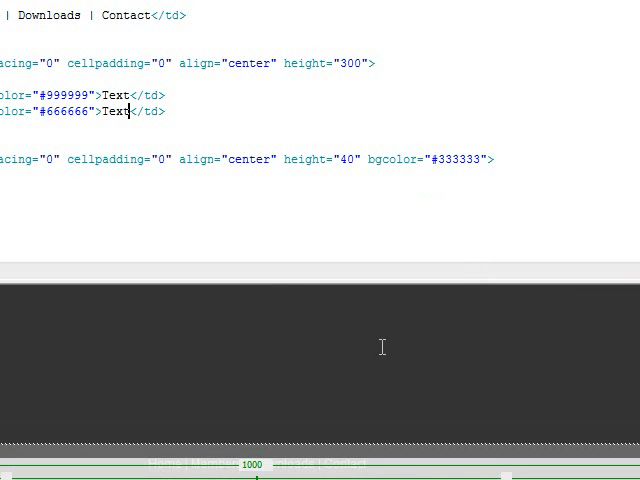
mouse_move(352, 338)
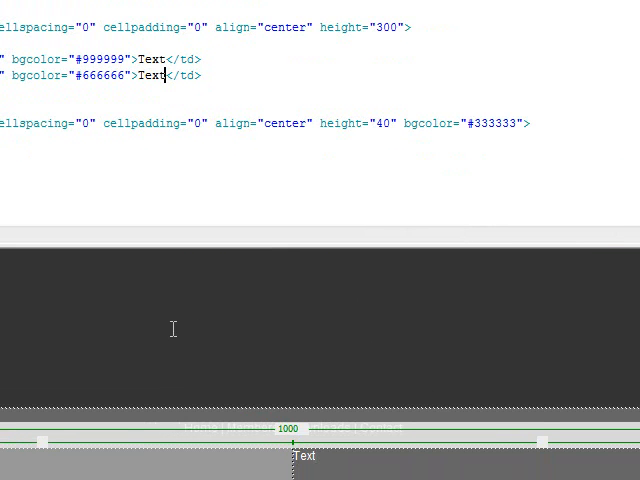
mouse_move(297, 298)
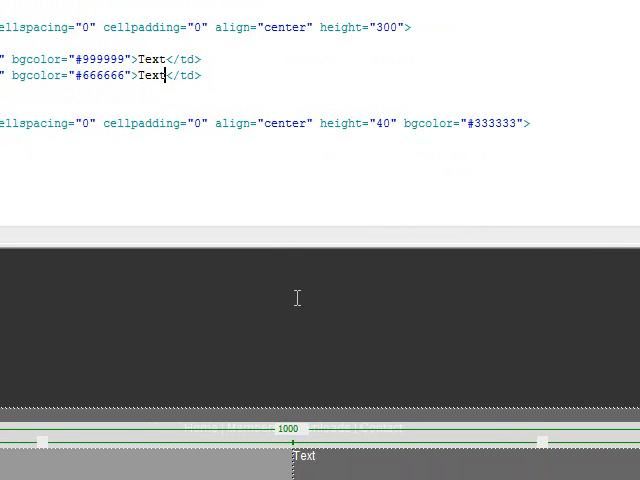
mouse_move(280, 279)
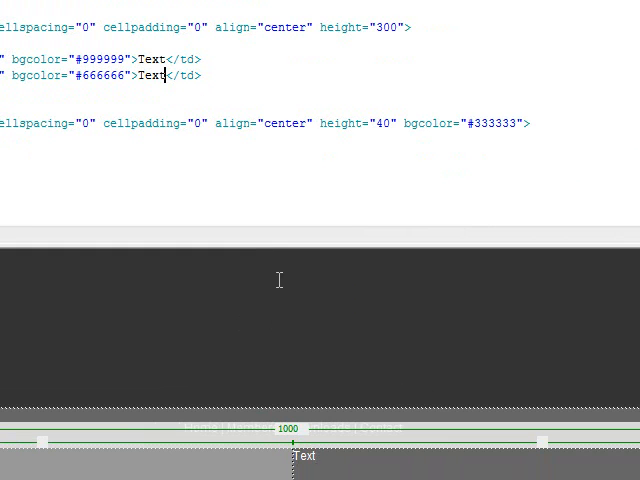
mouse_move(214, 258)
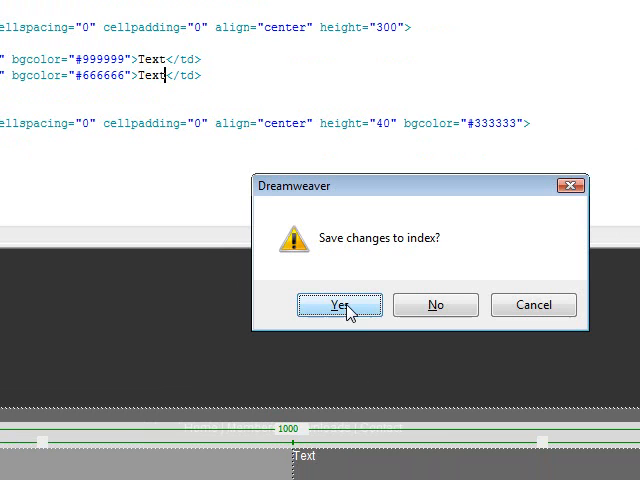
Confirm saving index.html so the page opens in the browser preview
left_click(338, 305)
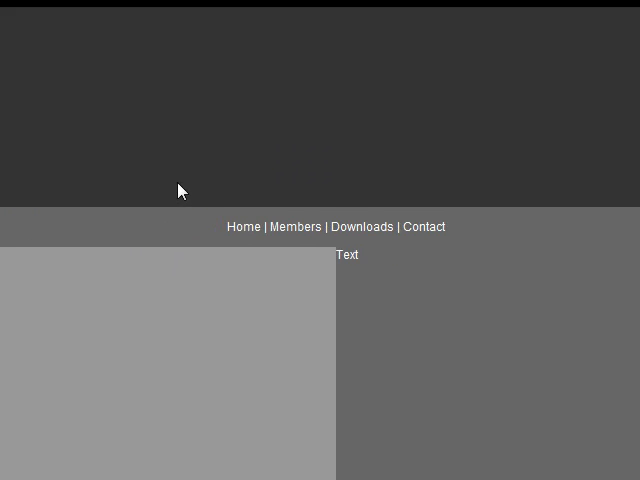
mouse_move(378, 284)
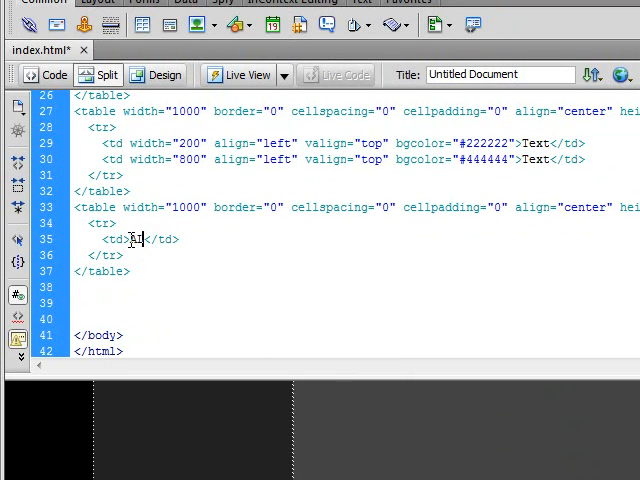
Type 'ALL RIGHT RESERVED COPYRIGHT YOUR WEBSITE 2010 - 2011' into the footer cell
type("ALL RIGHT")
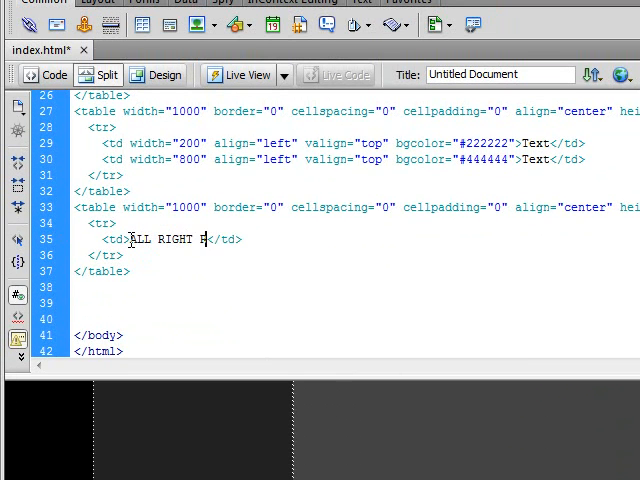
type("RESERVED")
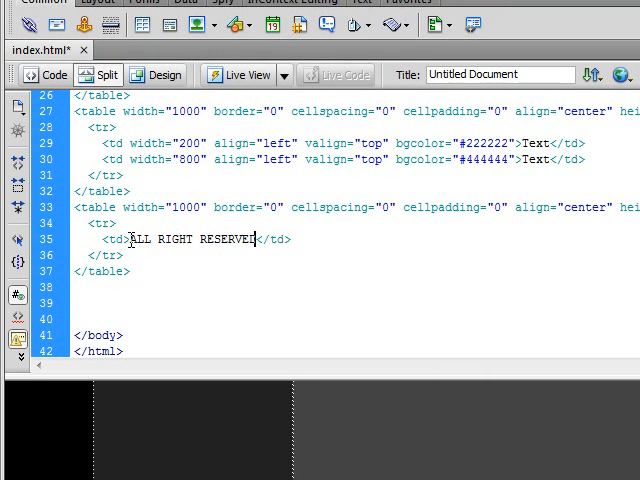
type("YOU")
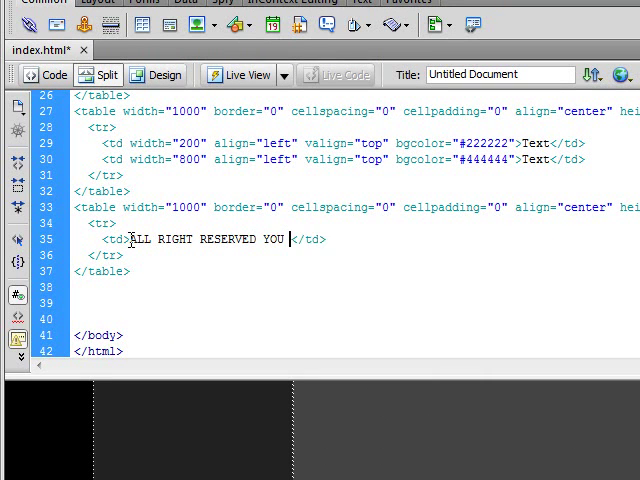
type("WEBSITE")
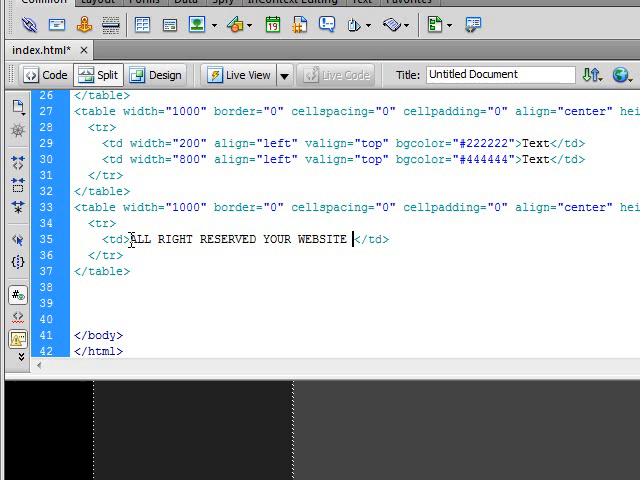
type("COP")
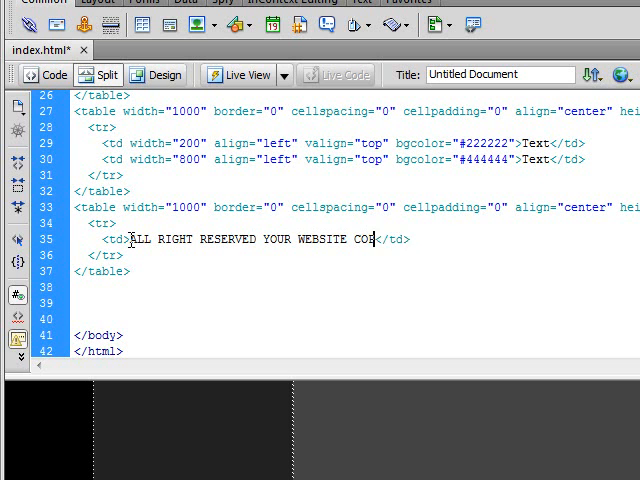
type("YRIGHT")
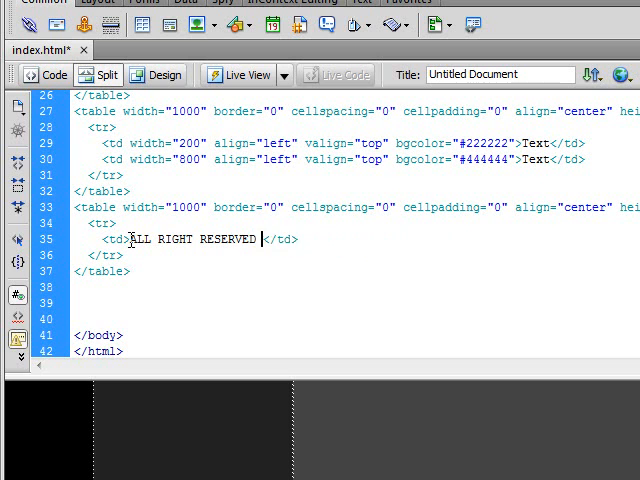
type("COPYRIGHT YOUR")
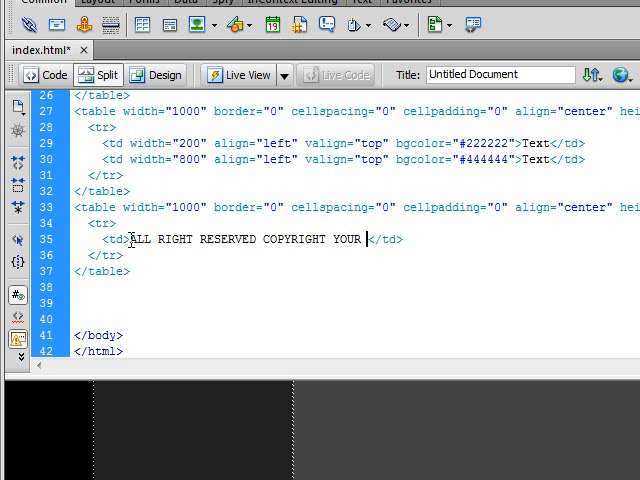
type("WEBSITE 200")
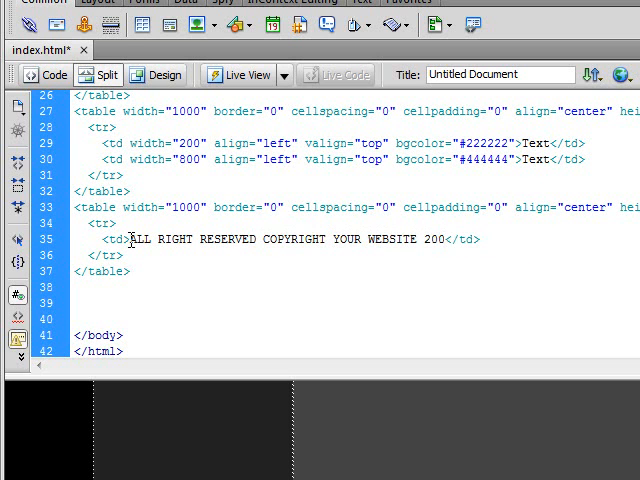
type("010 - 2")
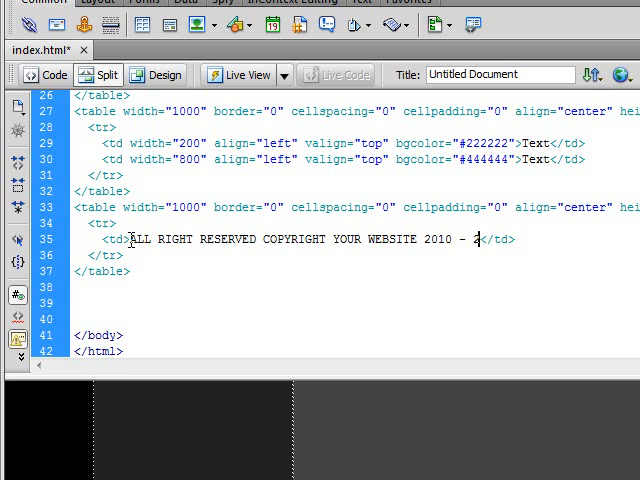
type("011")
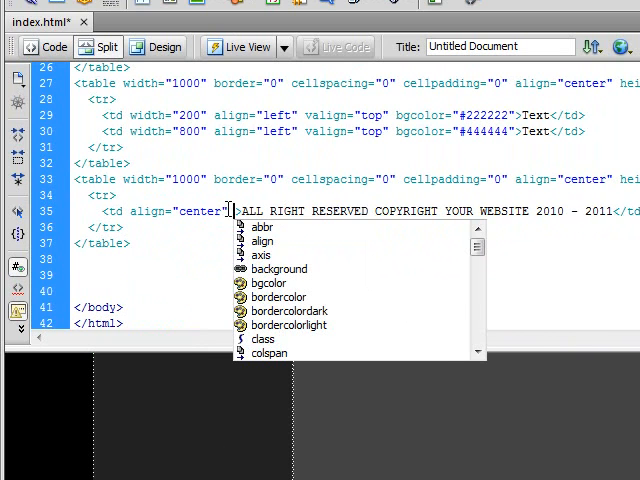
Add an inline style to the footer cell setting font-size to 10px
type("style=\"\"")
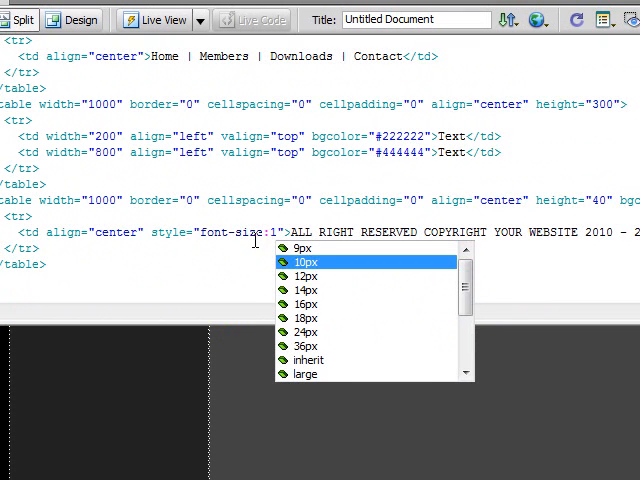
left_click(303, 261)
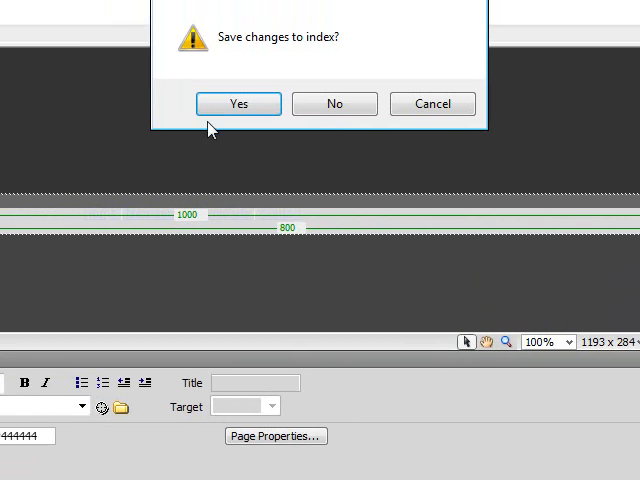
Confirm saving index.html to preview the page with its copyright footer
left_click(237, 103)
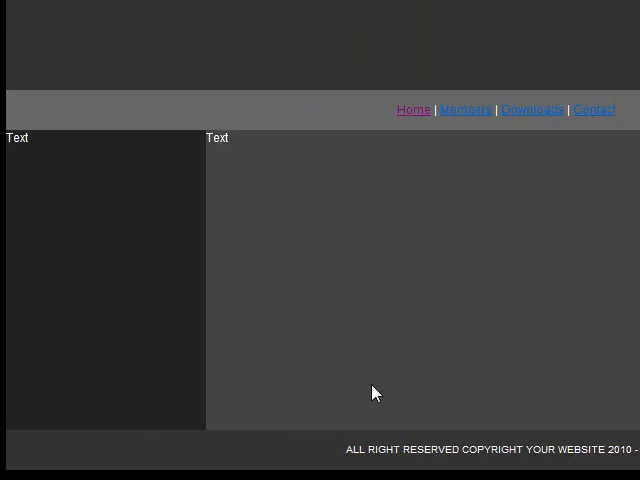
Scroll the Internet Explorer preview down to the copyright footer
scroll("down", 3)
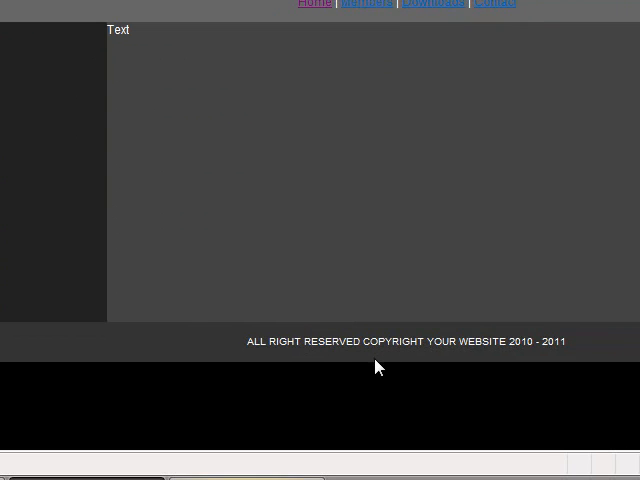
mouse_move(332, 194)
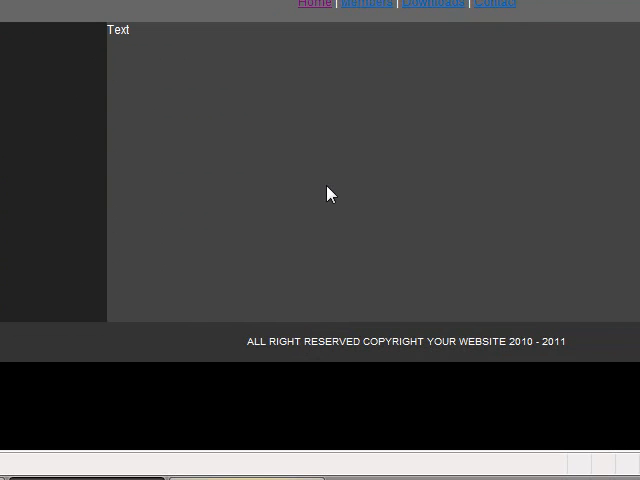